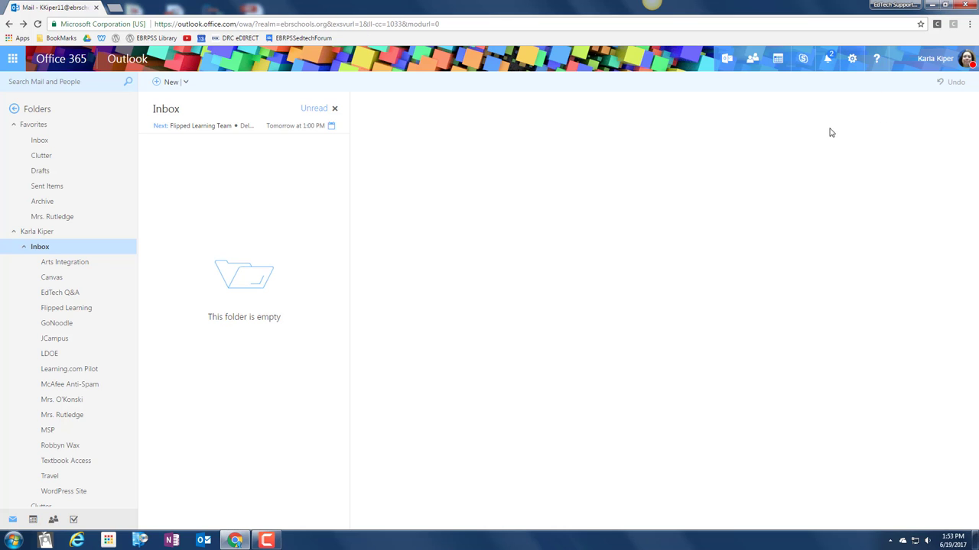
mouse_move(852, 57)
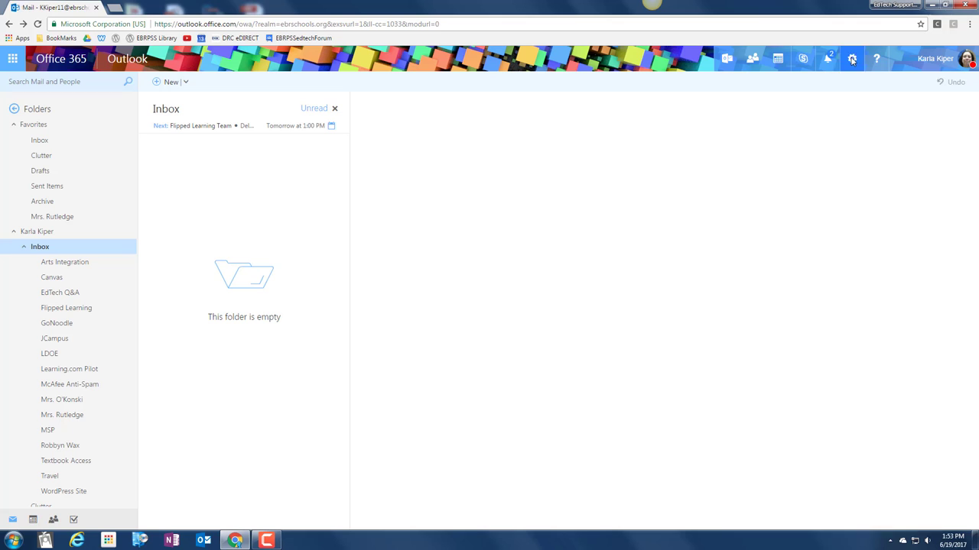
Step: Go to Settings and choose Automatic replies
left_click(854, 57)
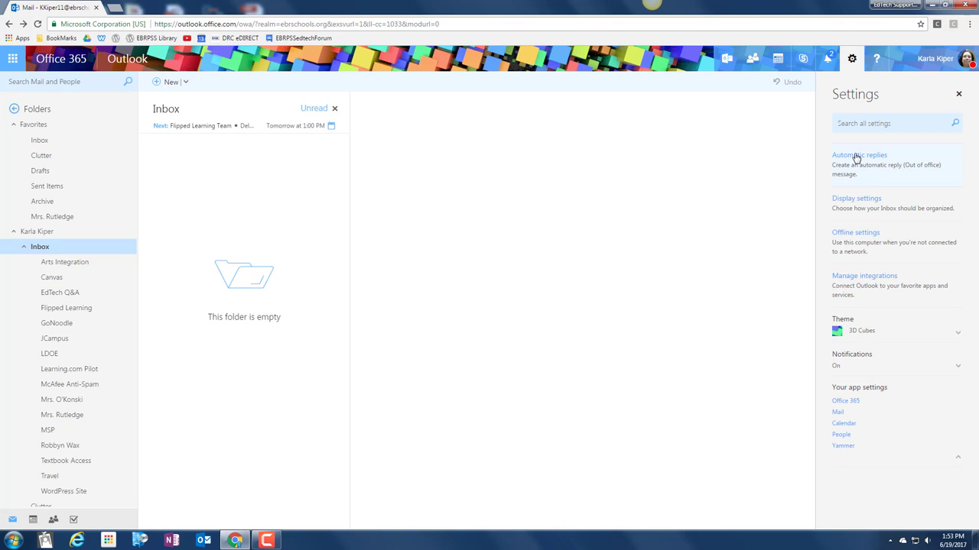
left_click(856, 155)
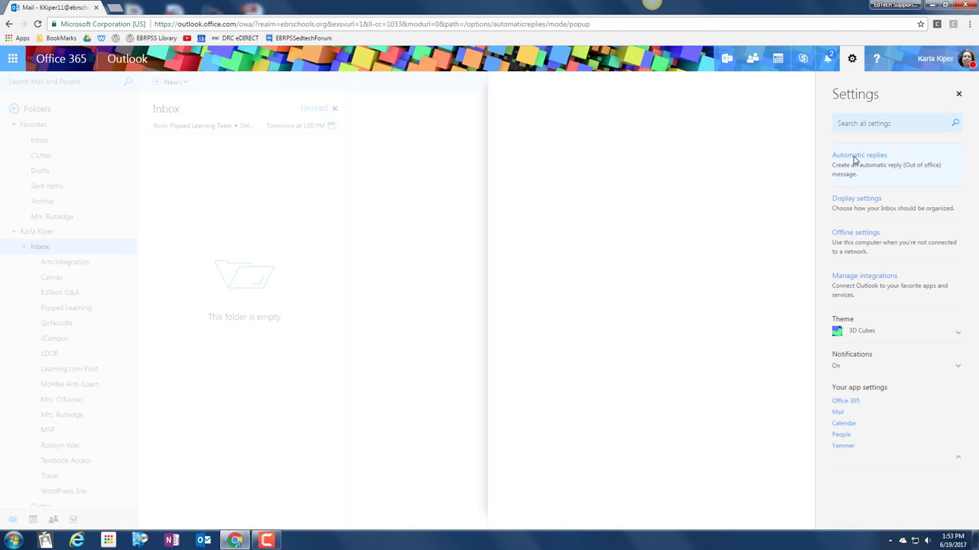
Step: Enable automatic replies limited to the period 6/22/2017 through 6/28/2017
left_click(855, 155)
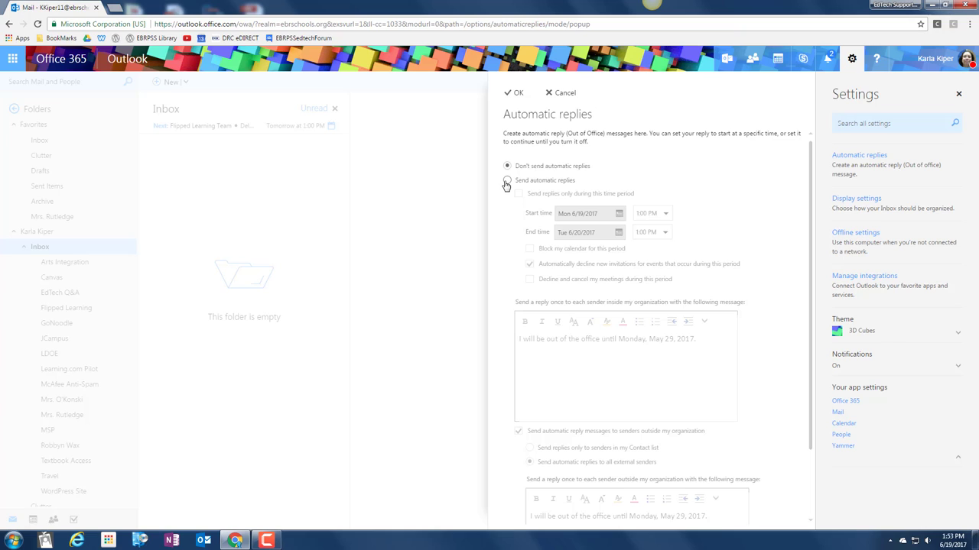
left_click(507, 179)
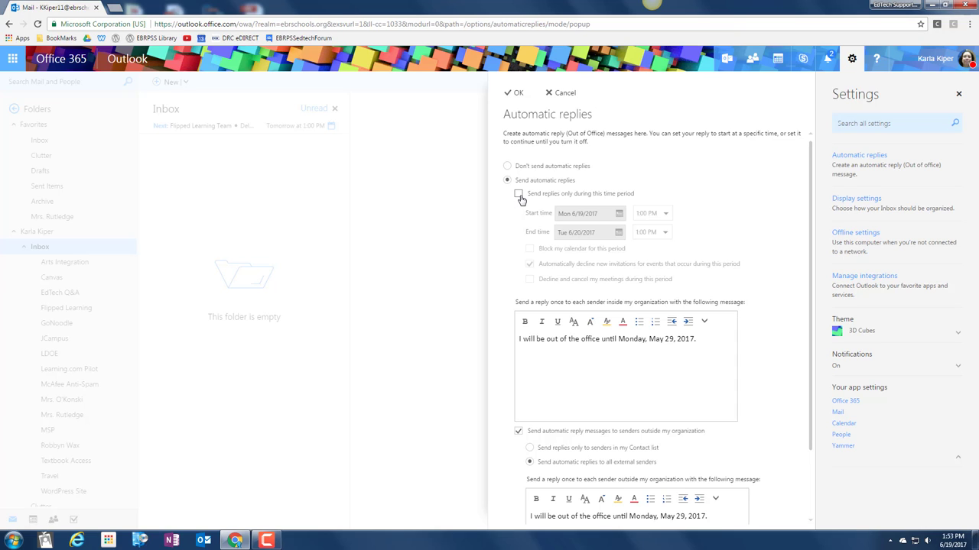
left_click(519, 193)
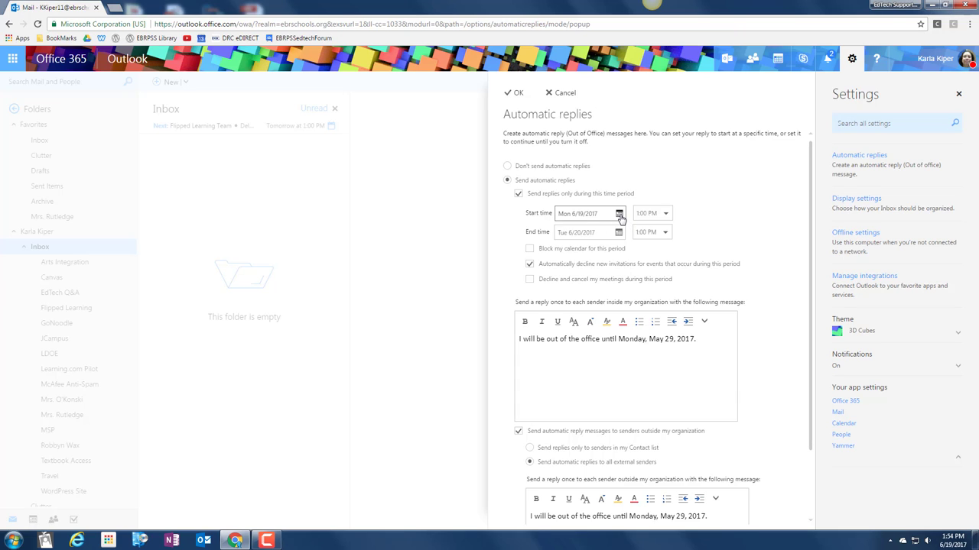
left_click(619, 214)
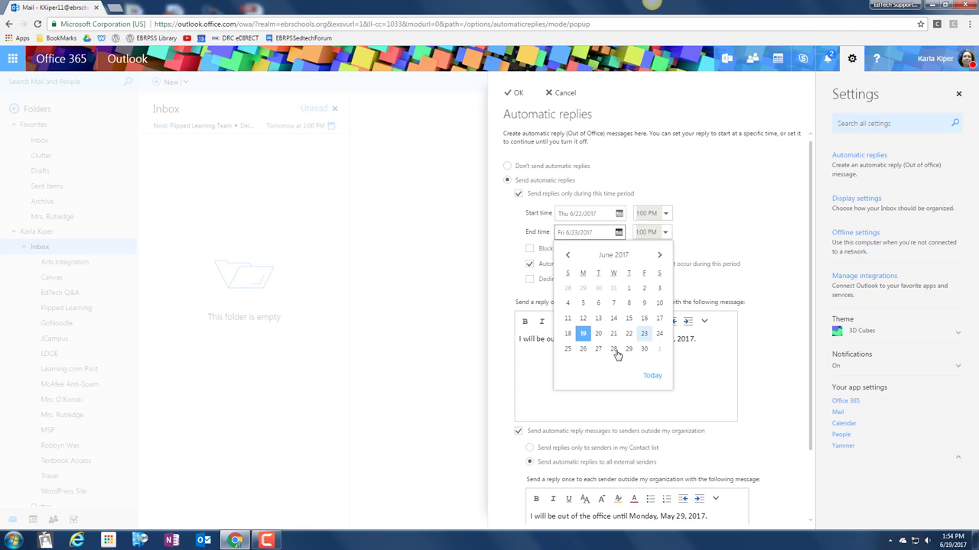
left_click(613, 350)
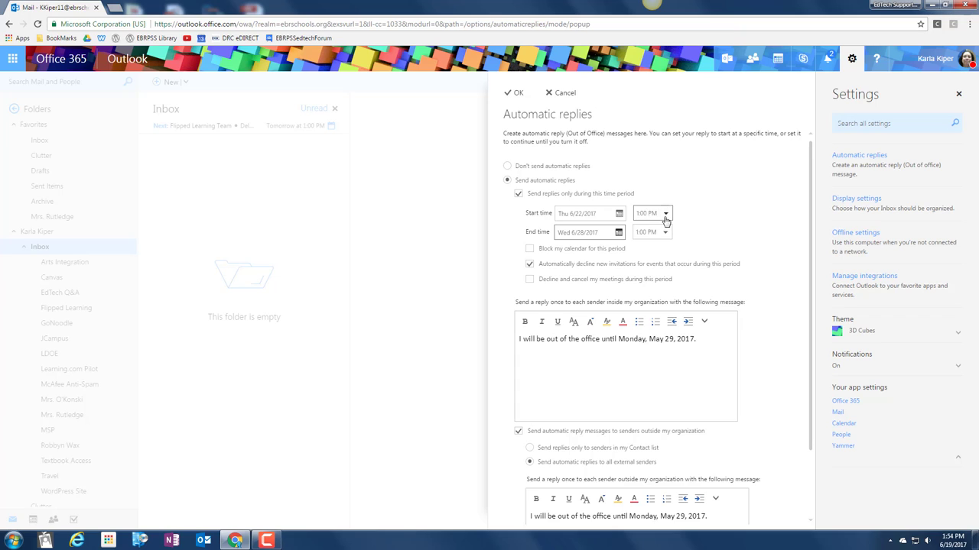
mouse_move(715, 246)
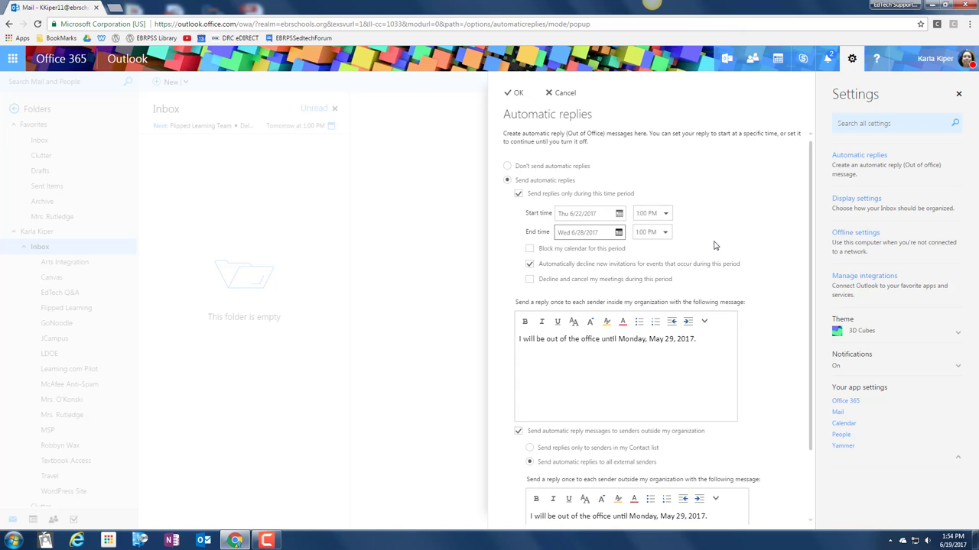
scroll("down", 3)
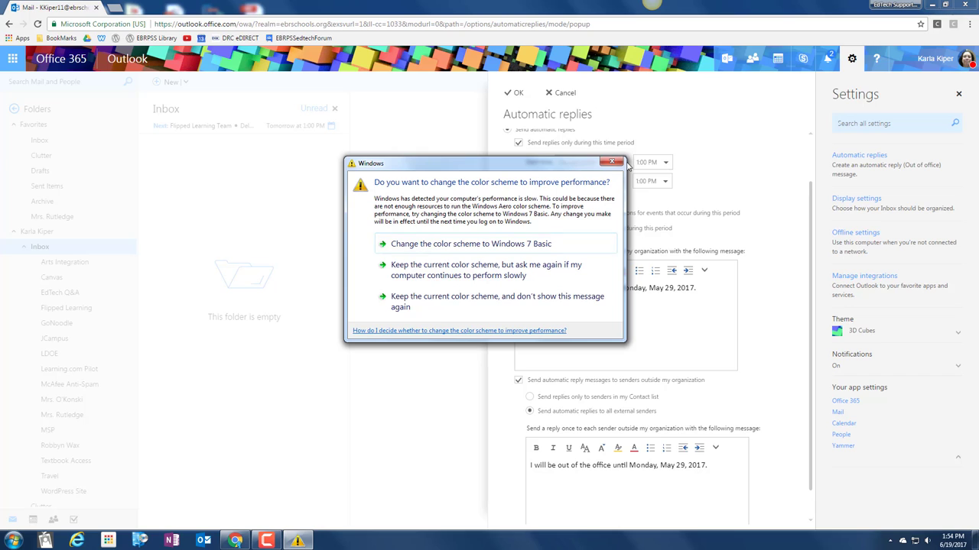
Step: Dismiss the Windows colour scheme performance prompt
left_click(609, 161)
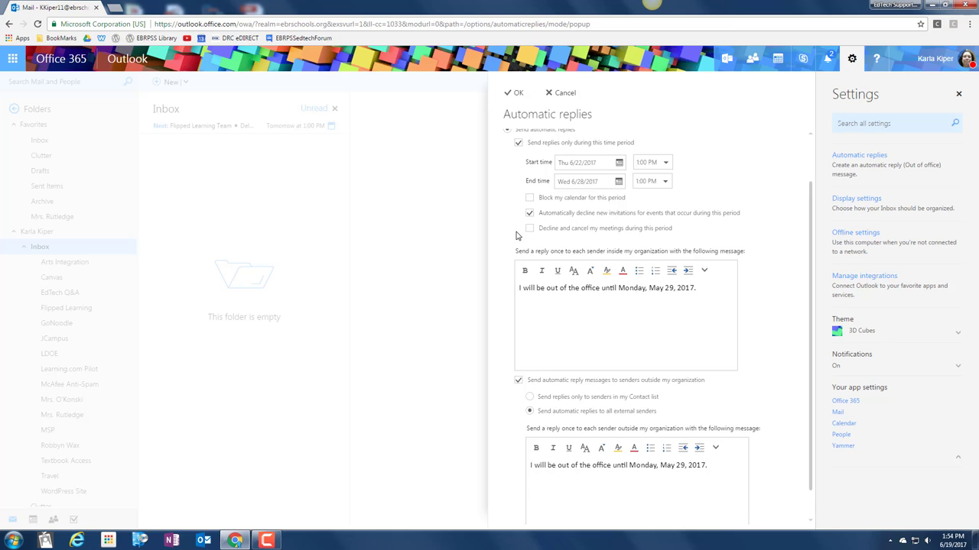
Step: Change the internal reply's return date to 6/28/17 and save the settings
left_click(699, 288)
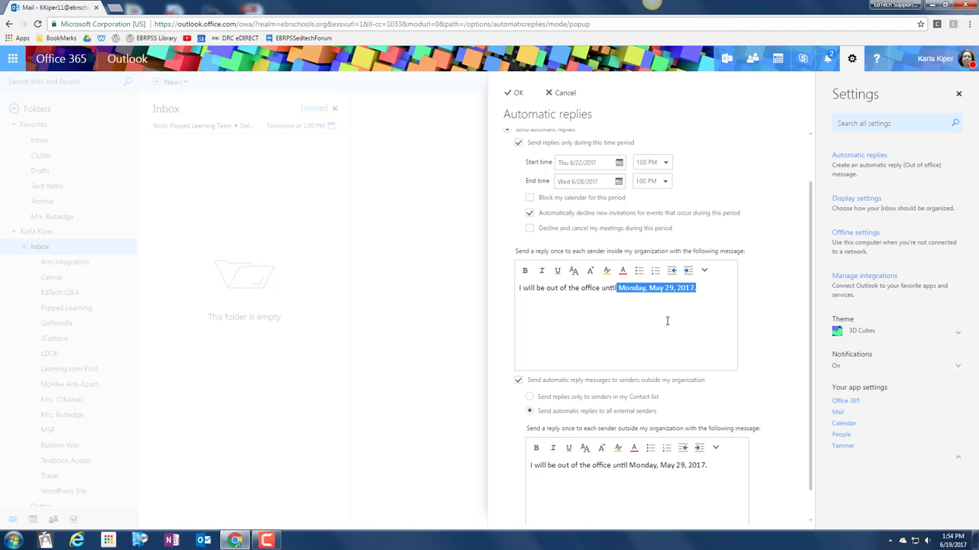
type("6/28")
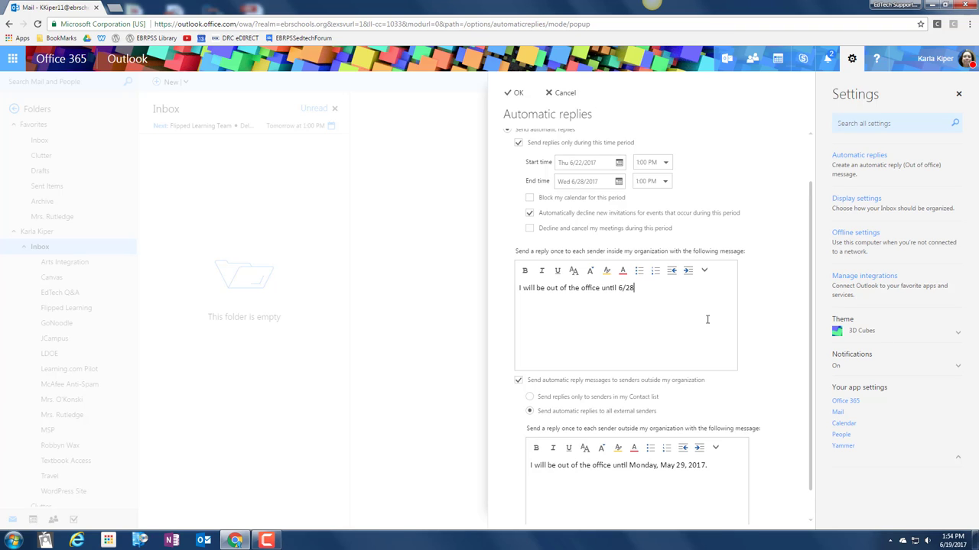
type("/17.")
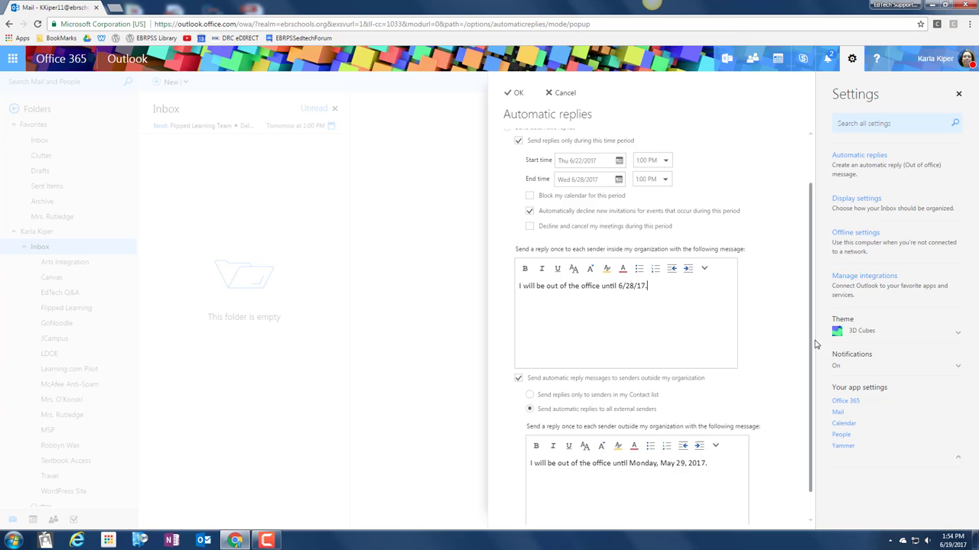
scroll("down", 3)
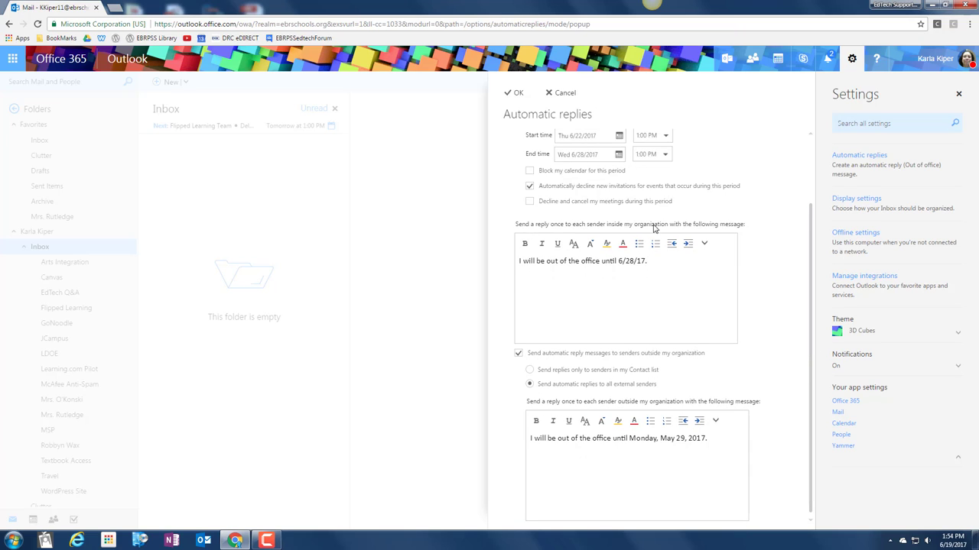
mouse_move(671, 409)
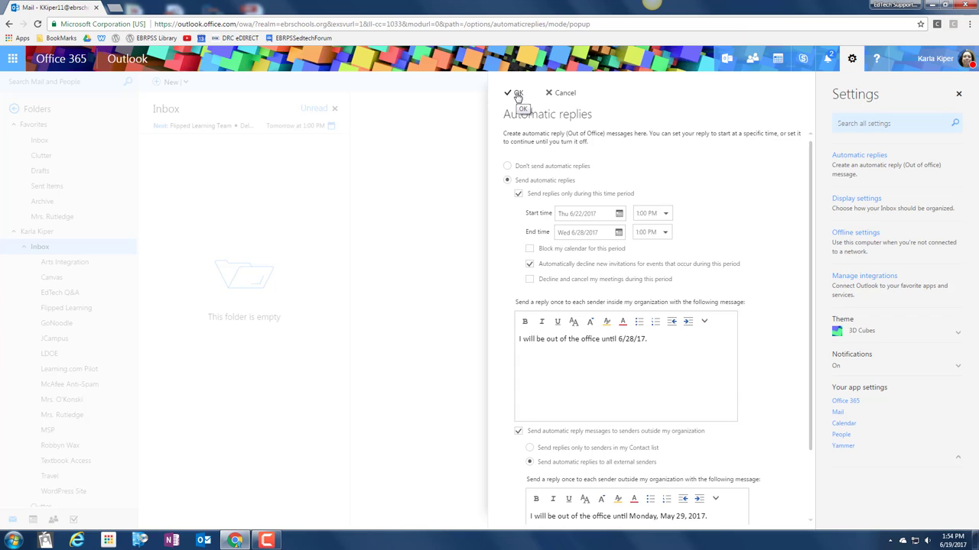
left_click(520, 92)
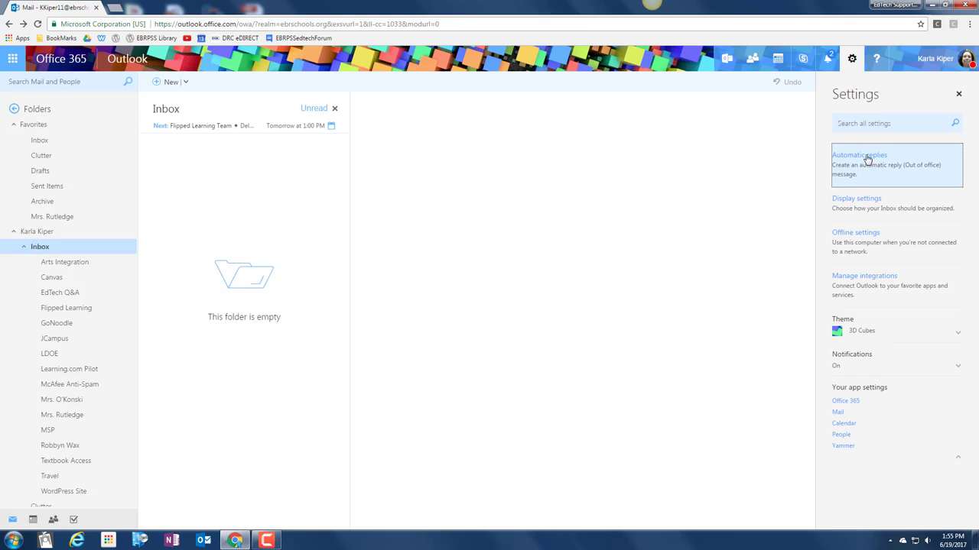
Step: Reopen Automatic replies and select Don't send automatic replies
left_click(870, 155)
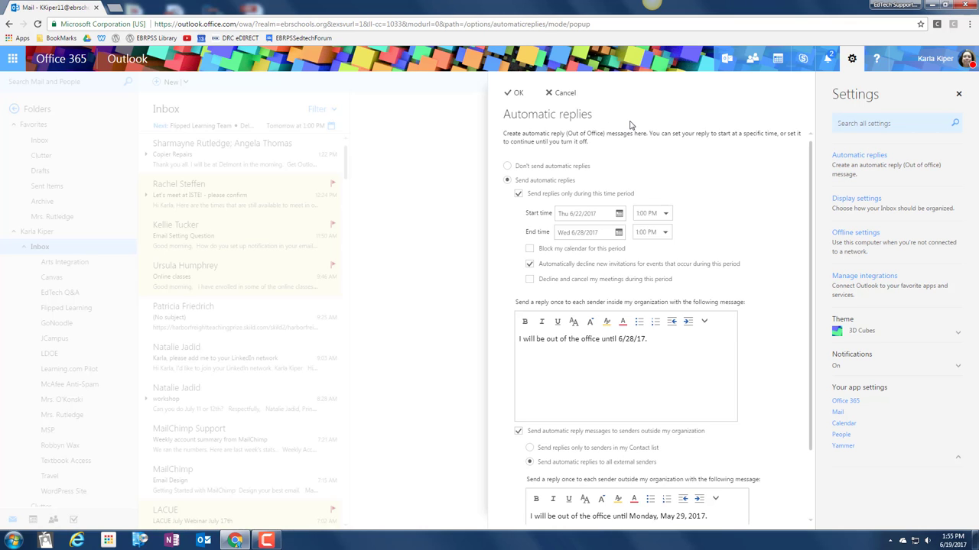
mouse_move(681, 138)
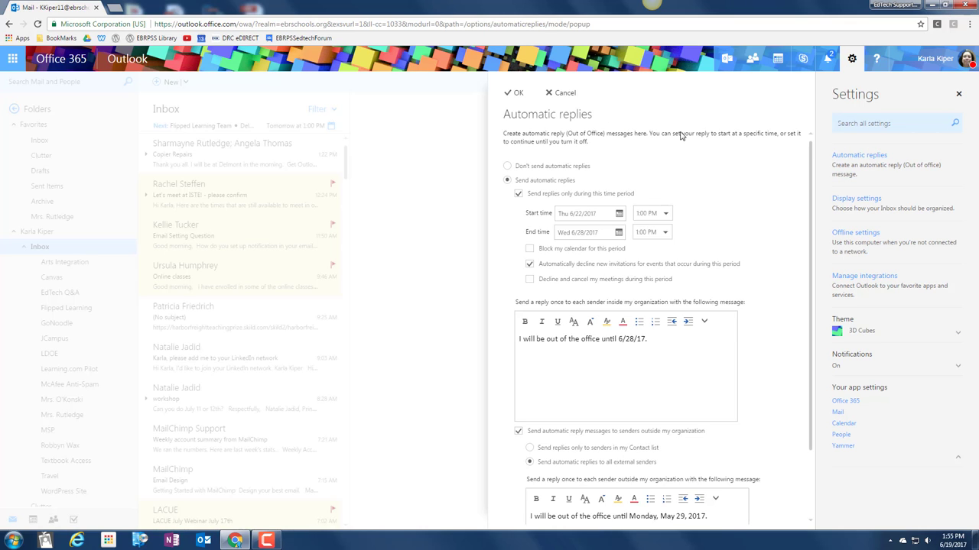
mouse_move(856, 64)
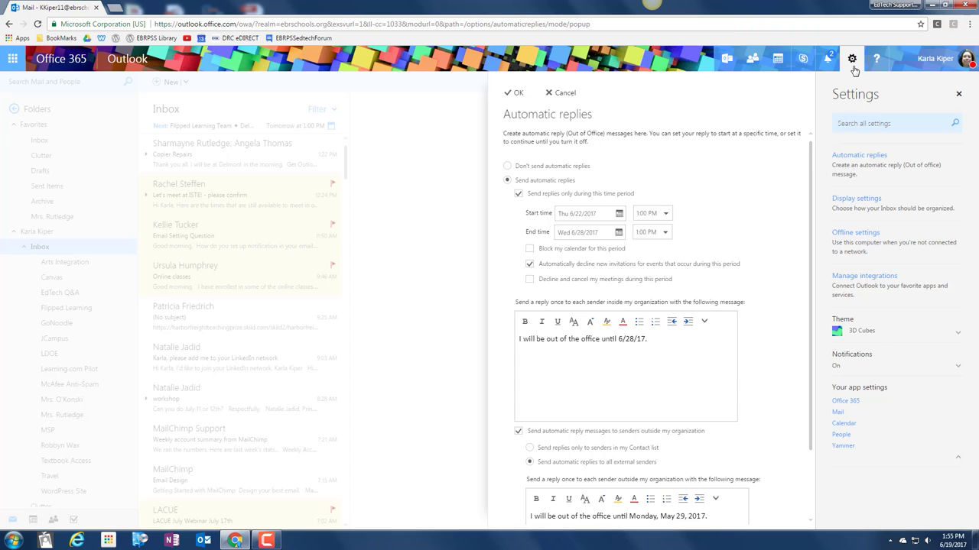
mouse_move(568, 180)
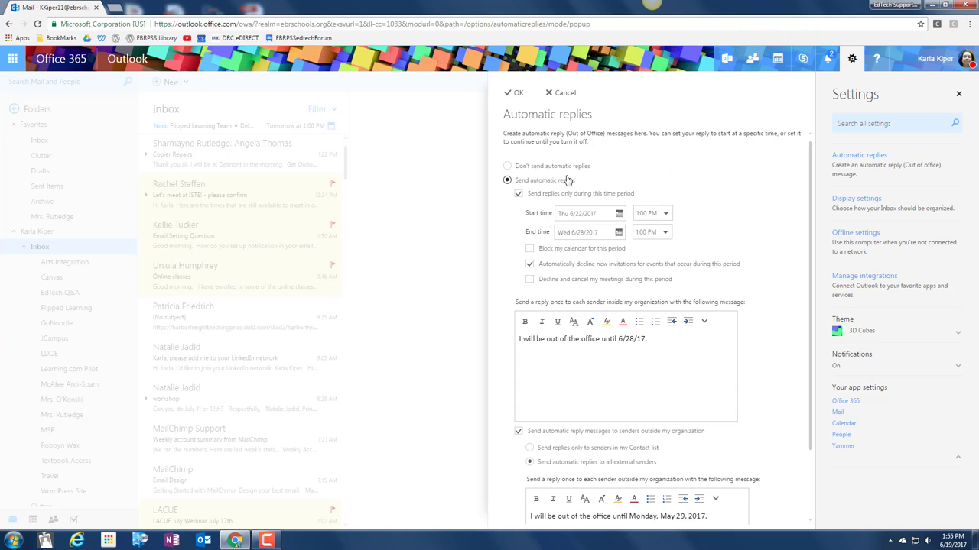
left_click(504, 165)
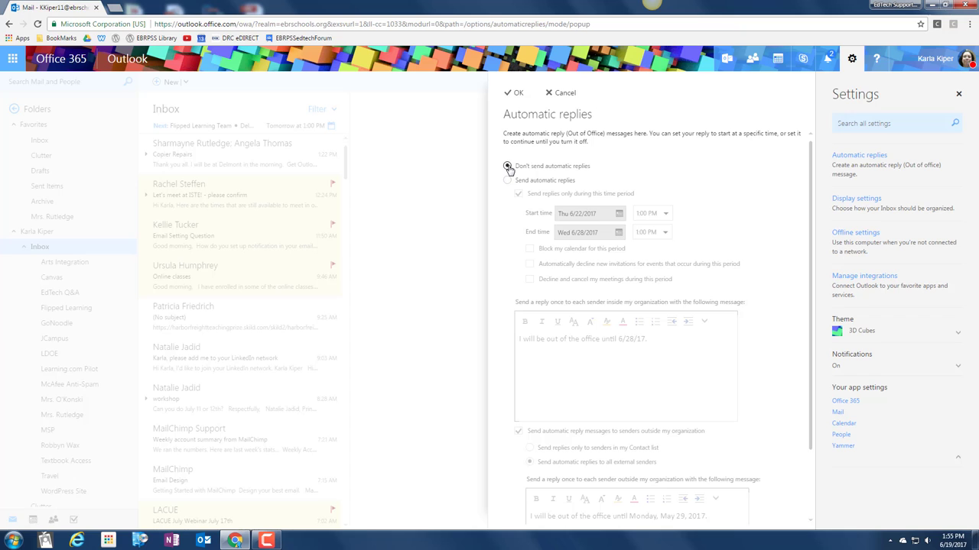
left_click(507, 166)
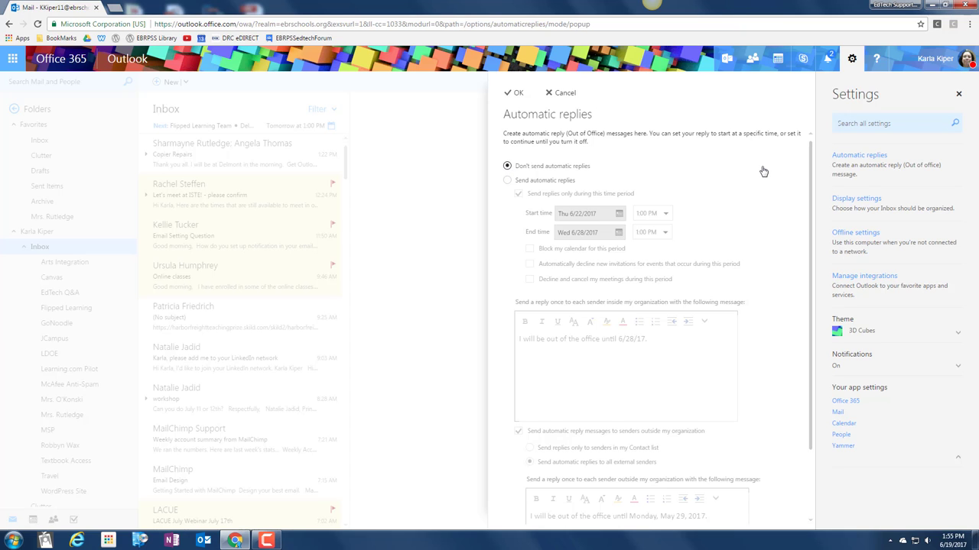